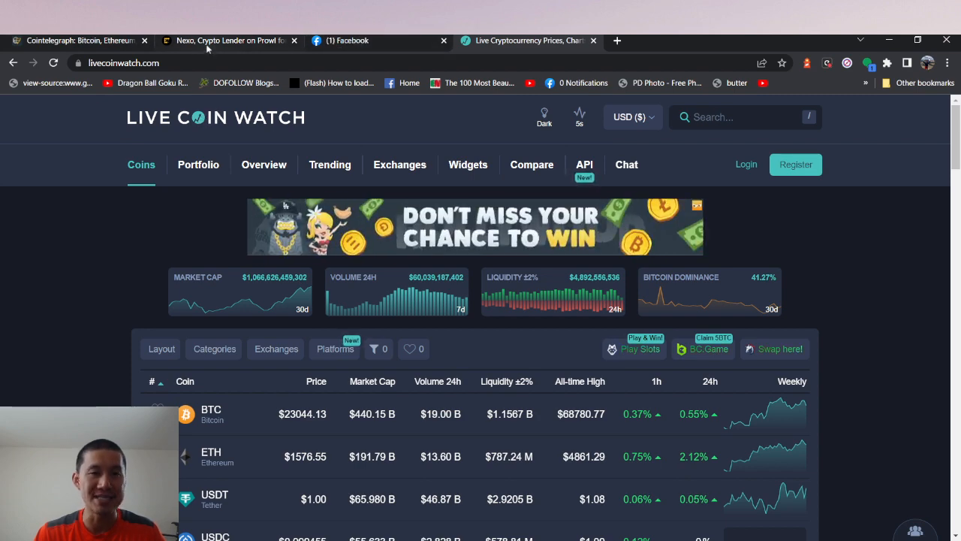
Switch from Live Coin Watch to the CoinDesk article on Nexo's declining deposits
{"action": "left_click", "coordinate": [226, 41]}
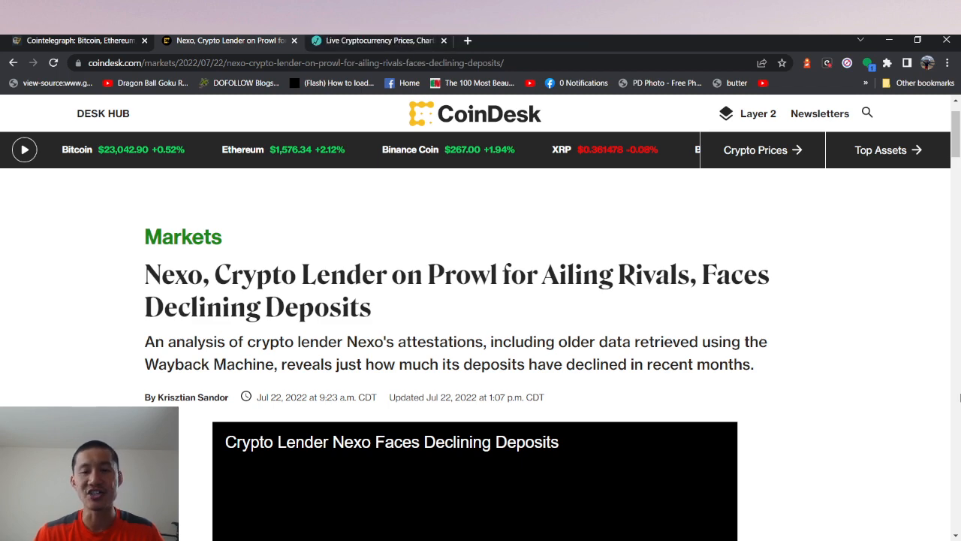
Scroll into the article body to the 44% customer-liabilities drop and Arcane bar chart
{"action": "scroll", "scroll_direction": "down", "scroll_amount": 3}
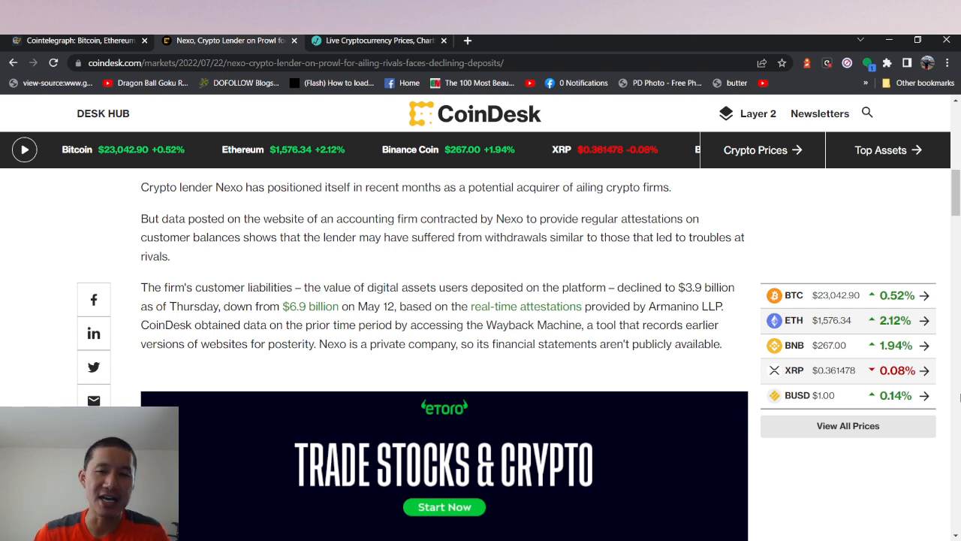
{"action": "scroll", "scroll_direction": "down", "scroll_amount": 3}
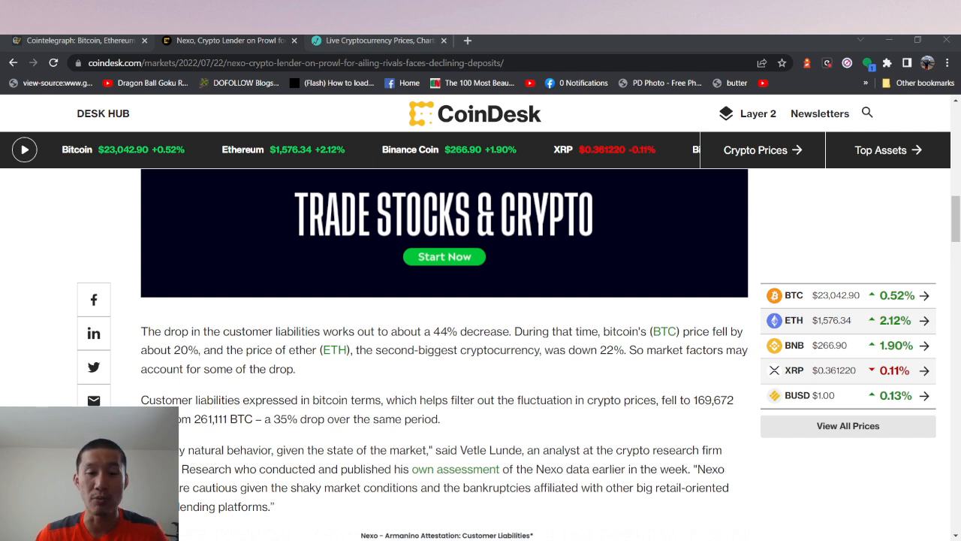
{"action": "mouse_move", "coordinate": [637, 265]}
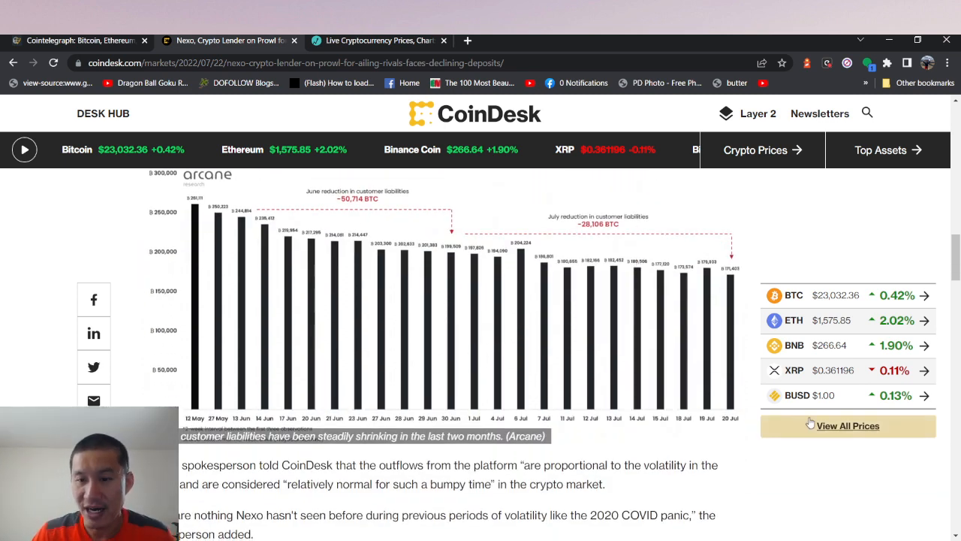
{"action": "mouse_move", "coordinate": [706, 272]}
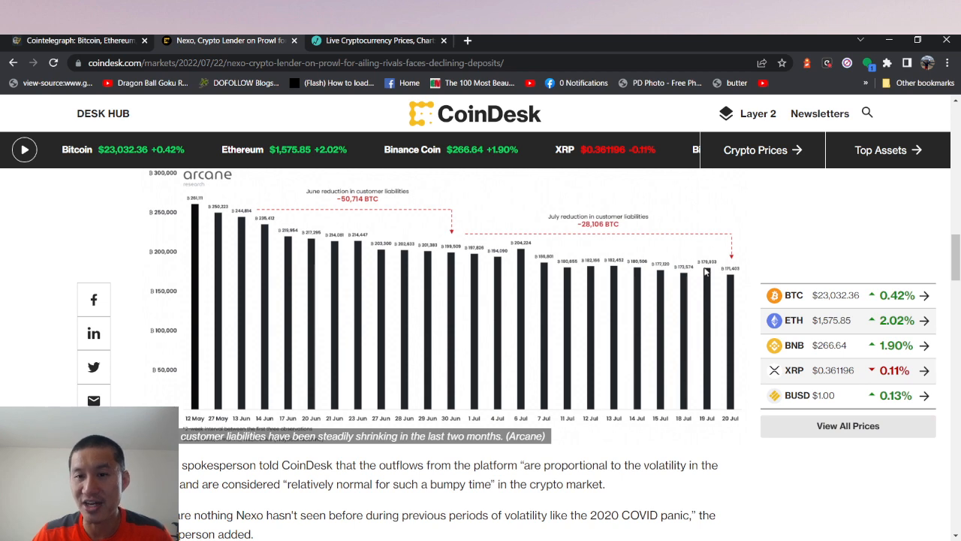
Scroll past the liabilities chart to the 'Nexo's acquisition plans' section on buying rivals
{"action": "scroll", "scroll_direction": "down", "scroll_amount": 3}
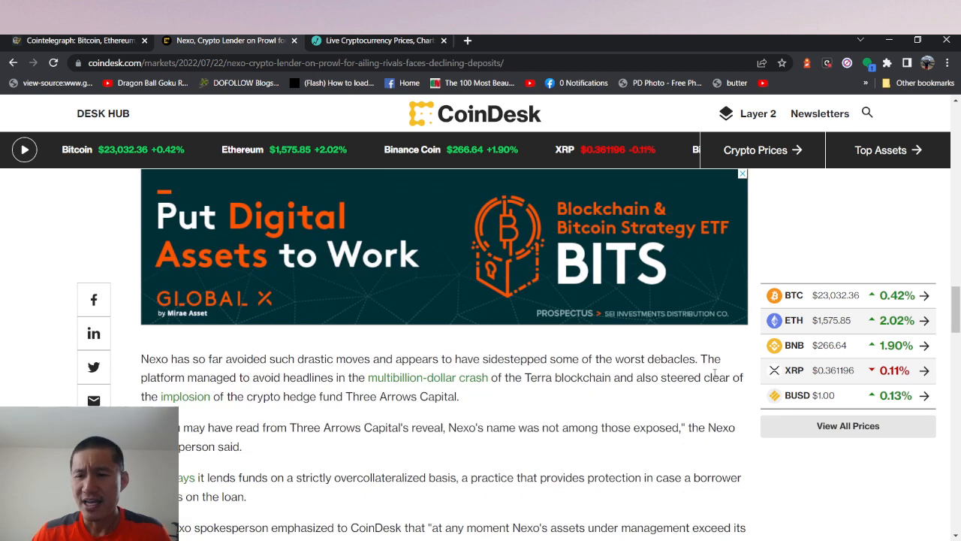
{"action": "scroll", "scroll_direction": "down", "scroll_amount": 3}
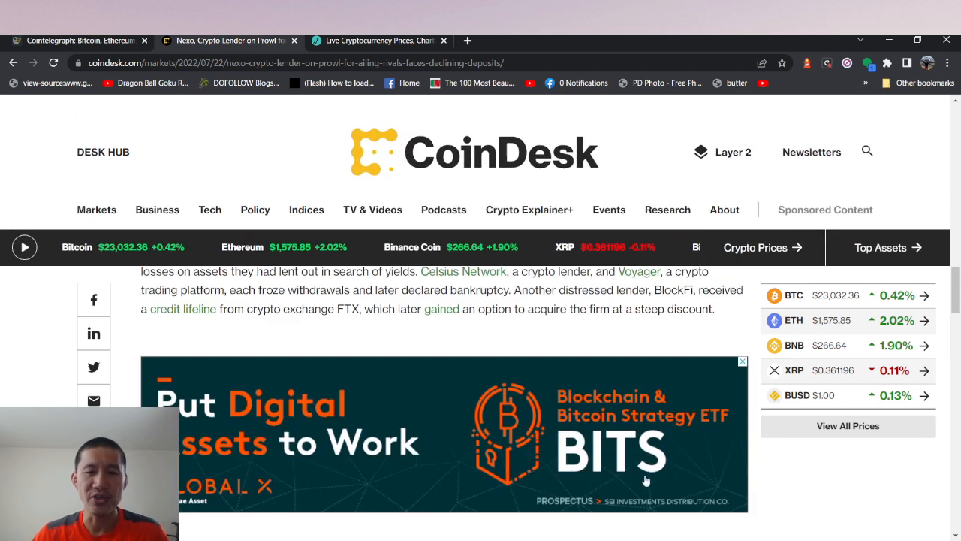
{"action": "scroll", "scroll_direction": "down", "scroll_amount": 3}
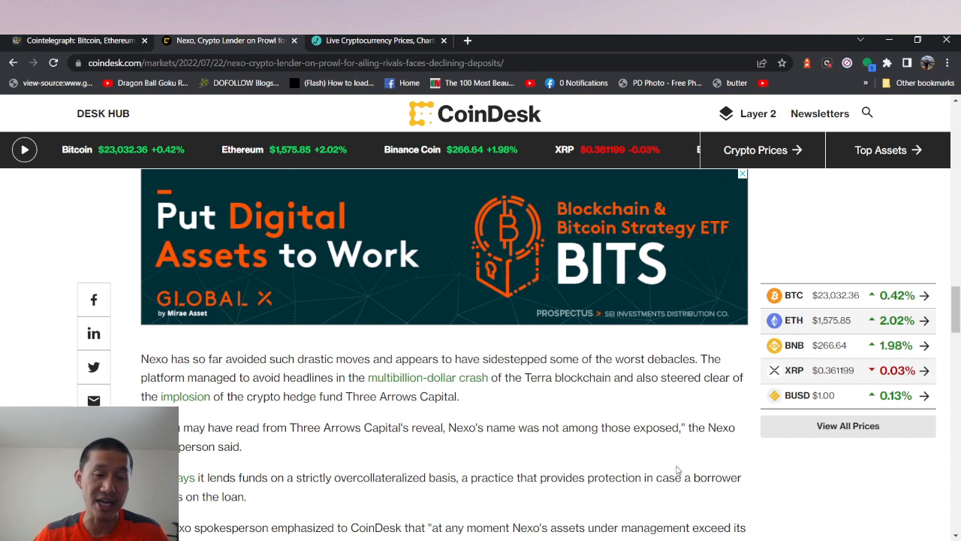
{"action": "scroll", "scroll_direction": "down", "scroll_amount": 3}
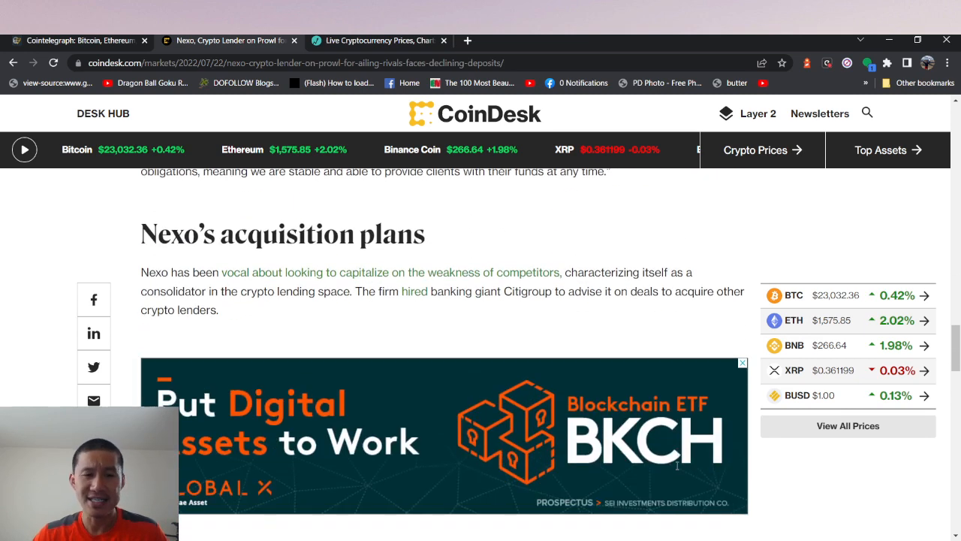
{"action": "mouse_move", "coordinate": [691, 379]}
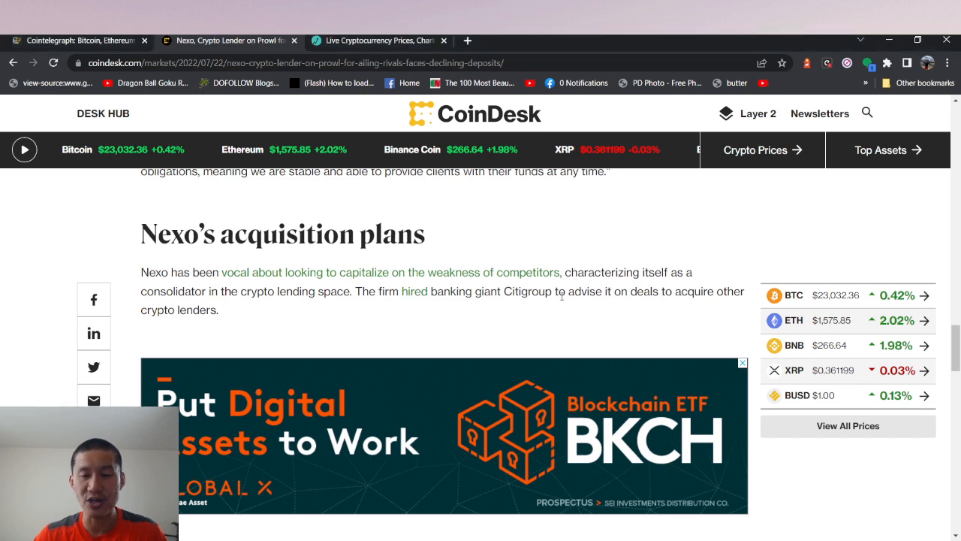
Scroll past the Vauld acquisition paragraphs to the UPDATE note and 'Read more about' links
{"action": "scroll", "scroll_direction": "down", "scroll_amount": 3}
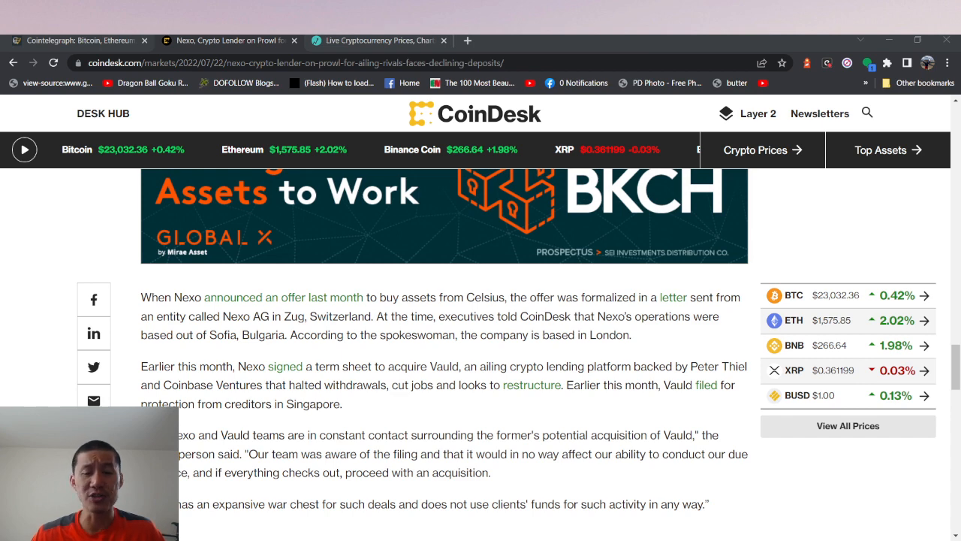
{"action": "scroll", "scroll_direction": "down", "scroll_amount": 3}
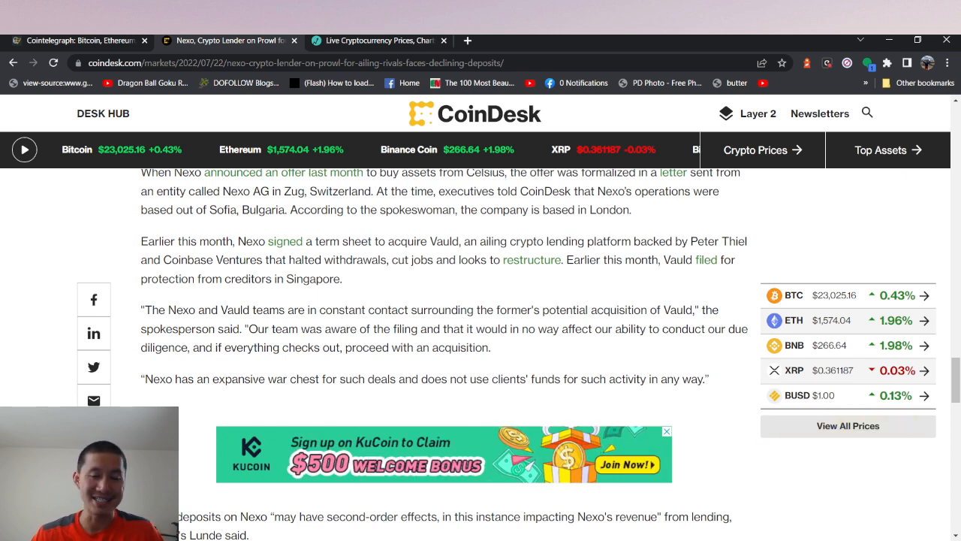
{"action": "scroll", "scroll_direction": "down", "scroll_amount": 3}
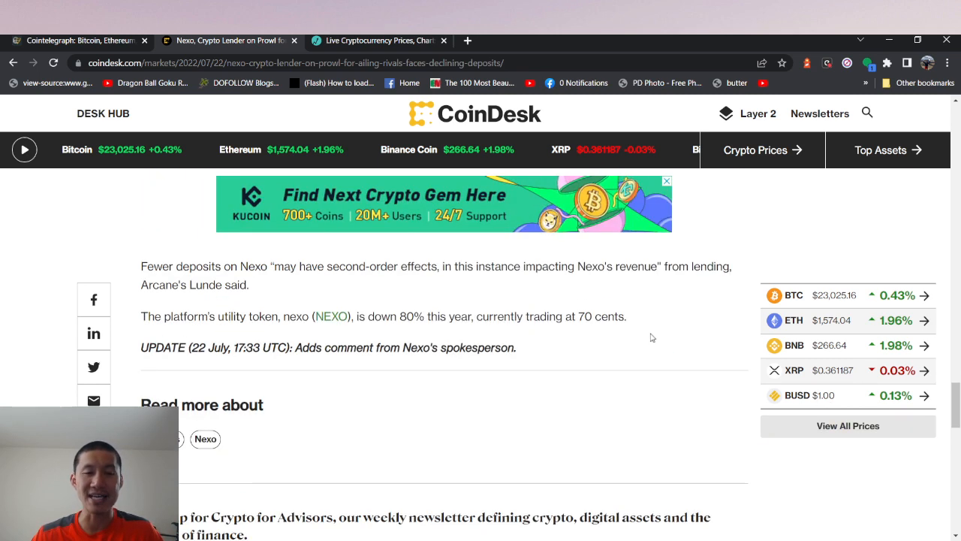